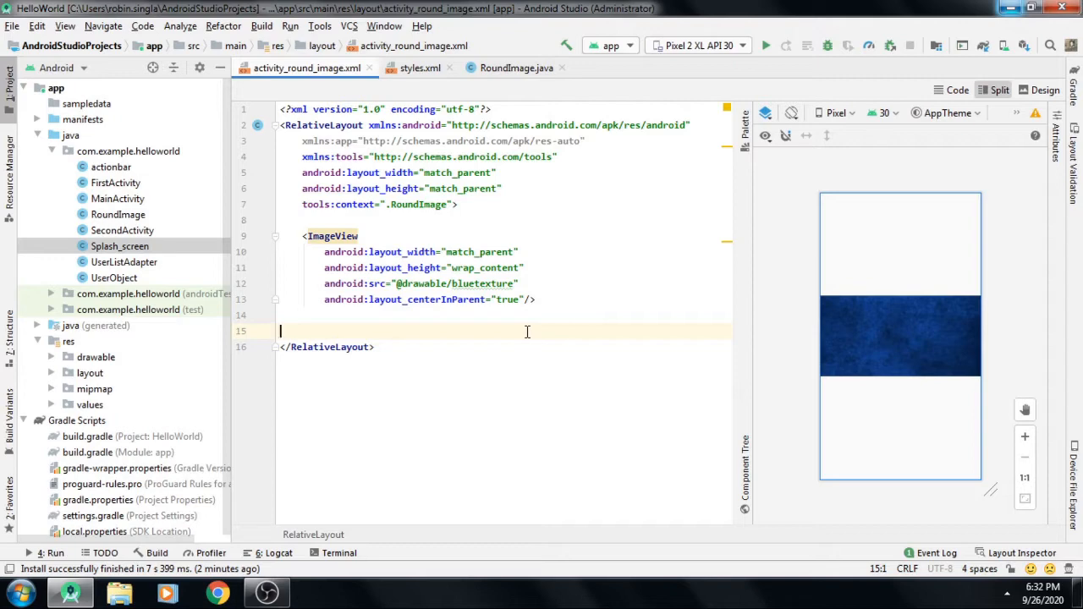
Bring up the styles.xml editor with the caret ready for a new style entry.
click(765, 46)
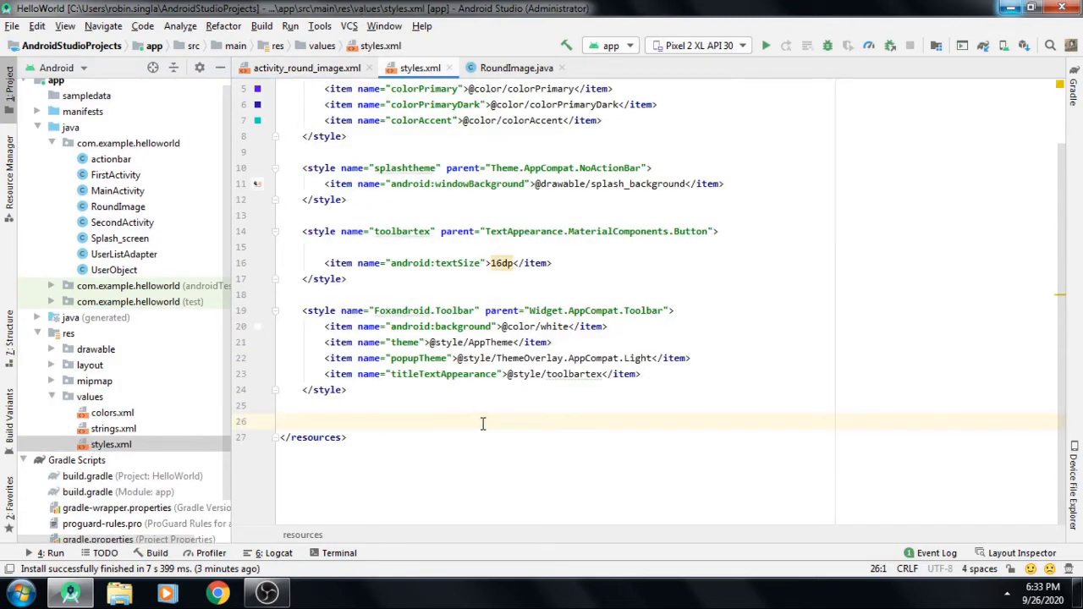
Declare a new style named roundimageview with an empty parent attribute.
text(<style name="ro)
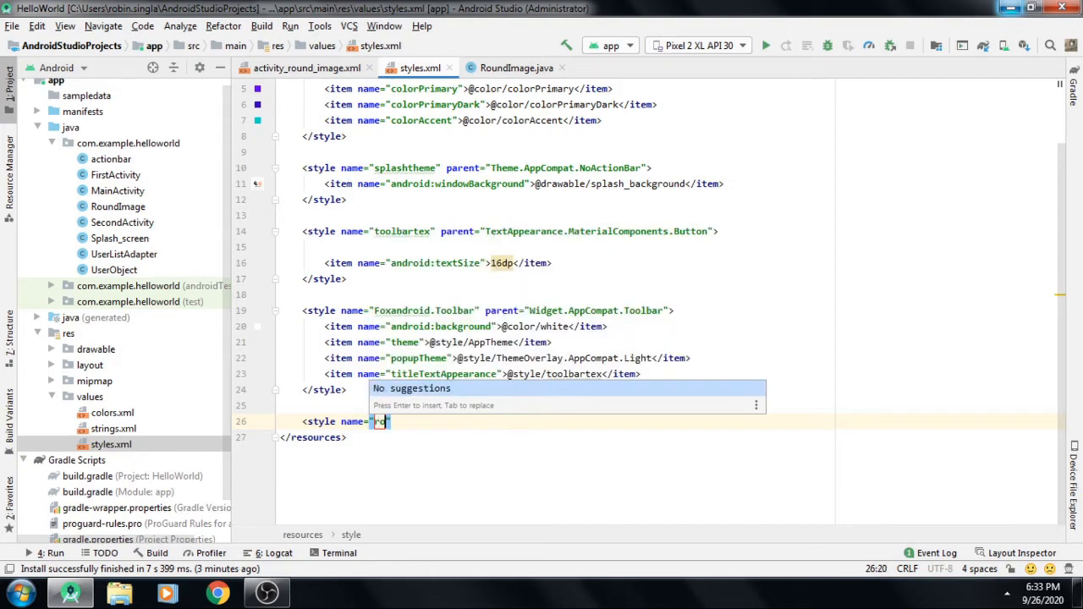
text(ound)
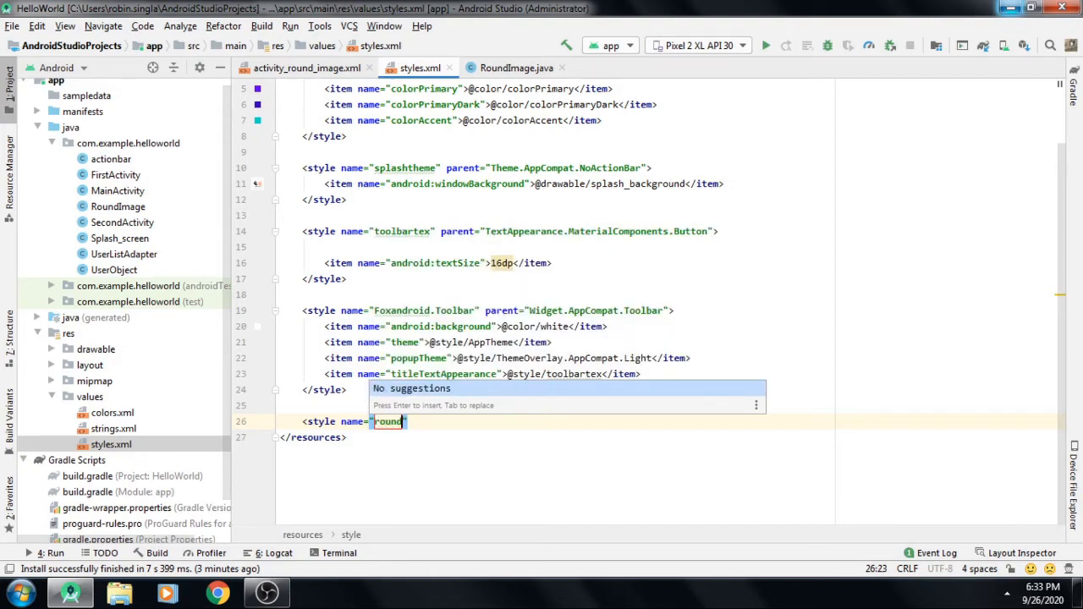
text(imagev)
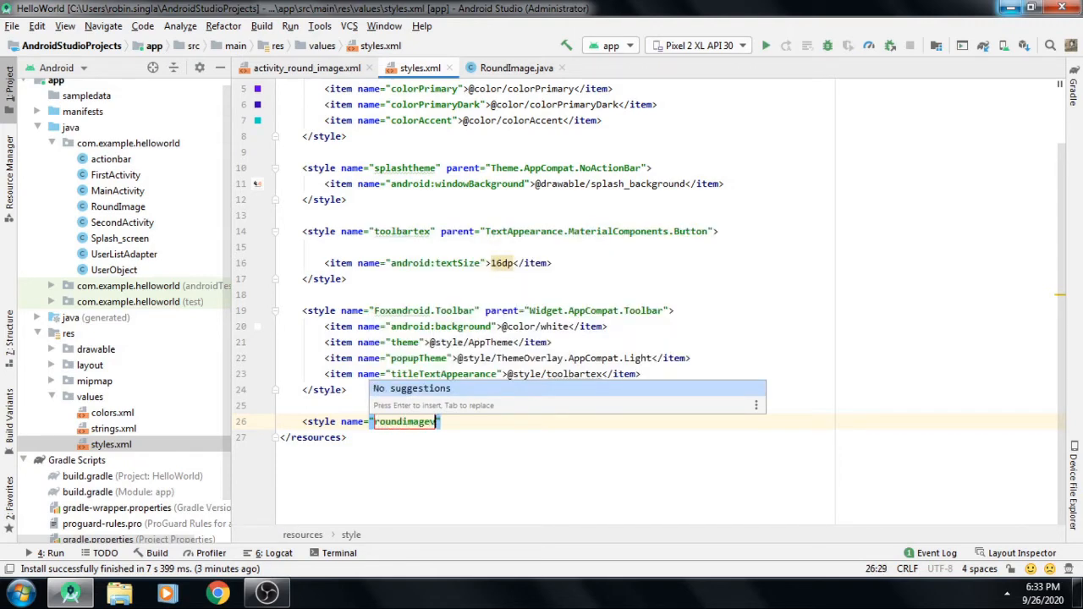
text(iew)
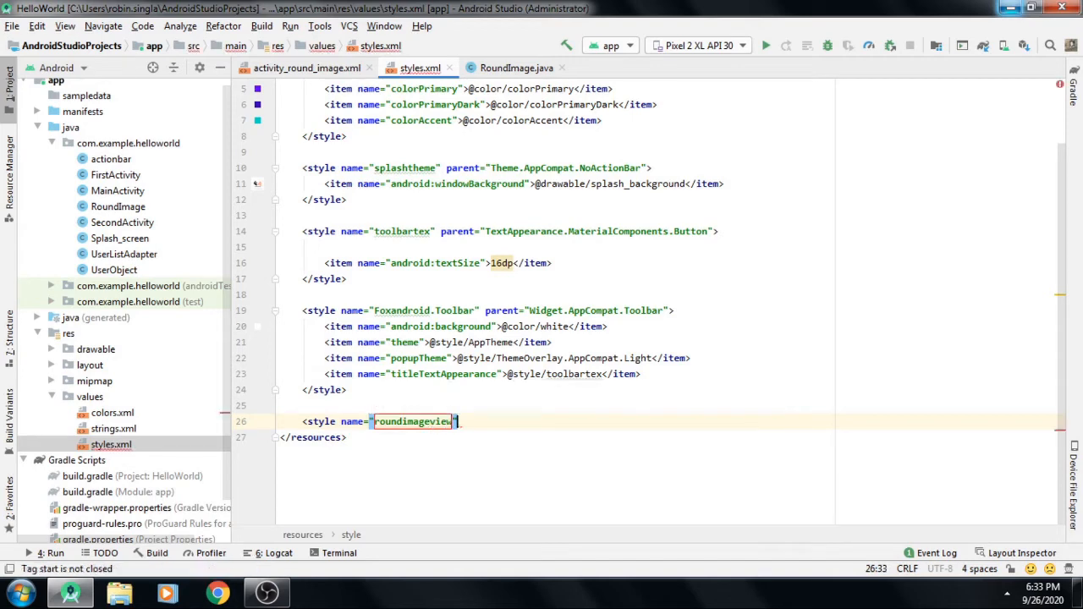
text(parent="">)
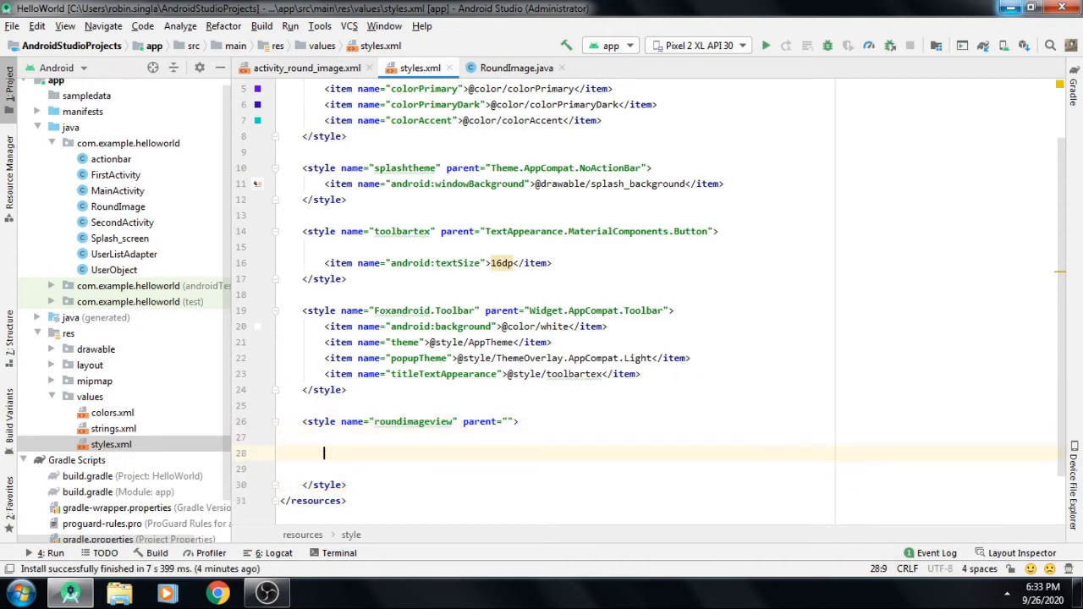
Add items setting cornerFamily to rounded and cornerSize to 20dp.
text(<item name=")
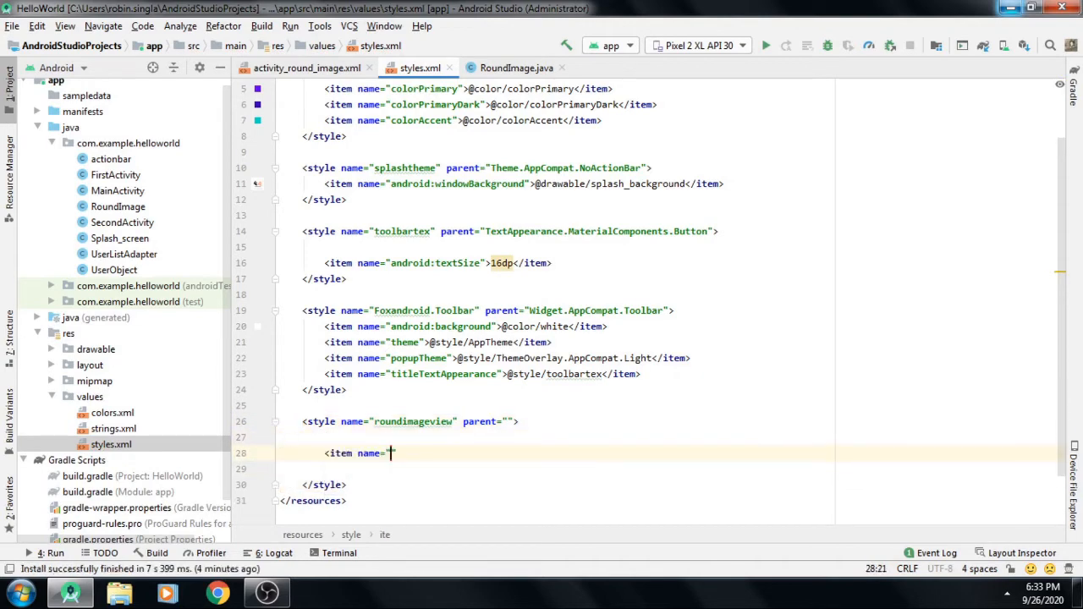
text(cornerFamily"></item>)
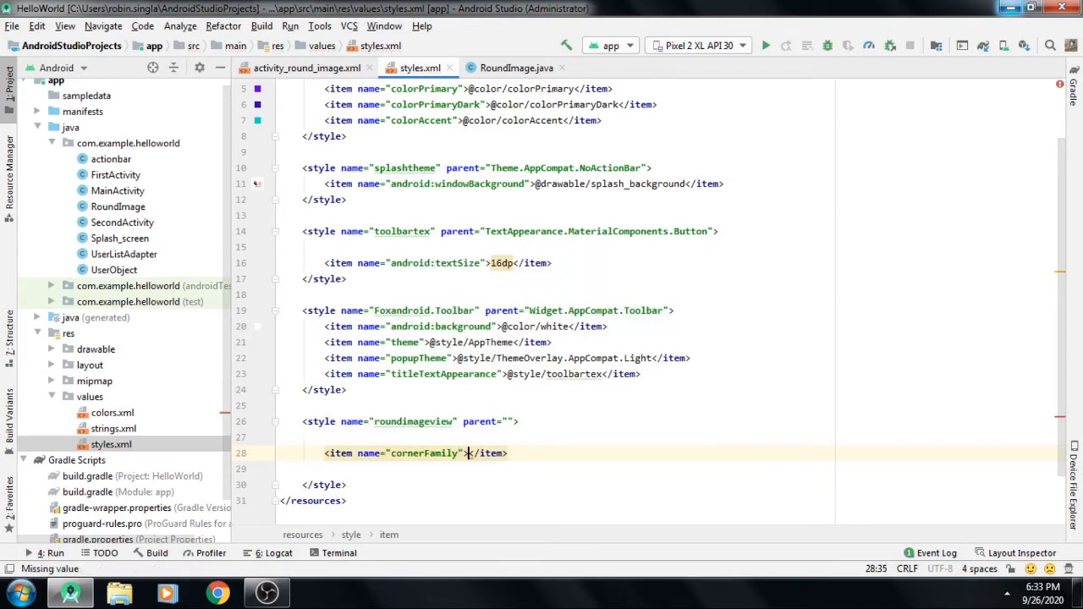
text(rounded)
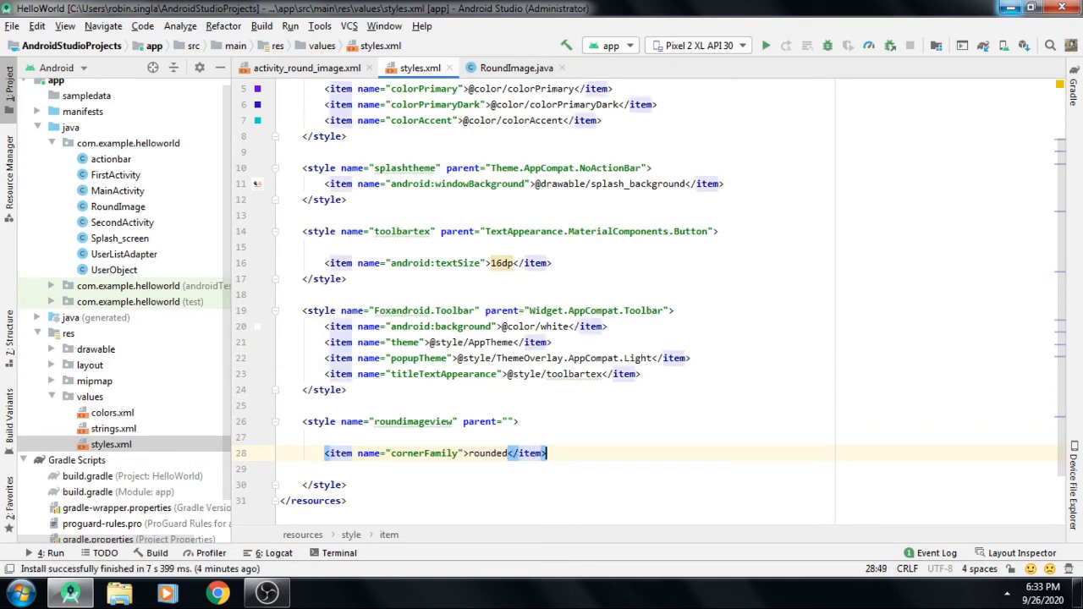
text(<item name="co)
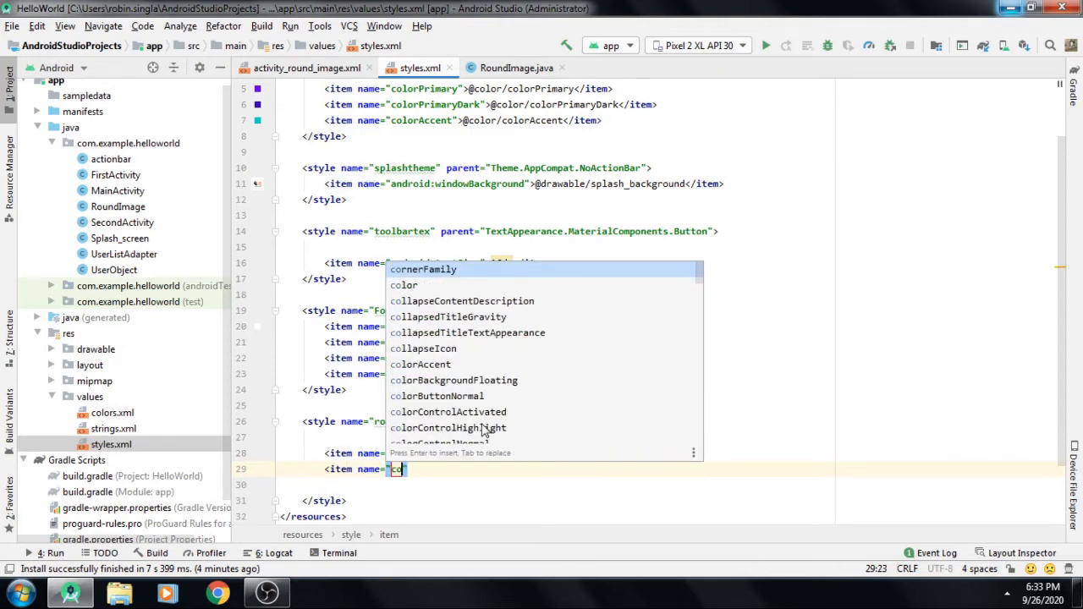
text(rnerSize)
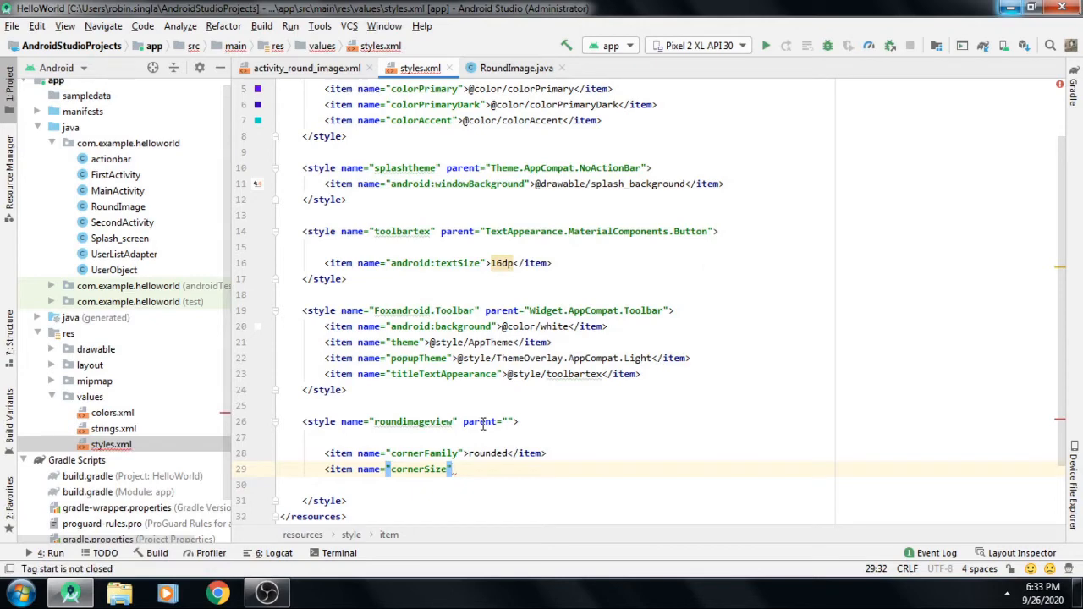
text(20dp</item>)
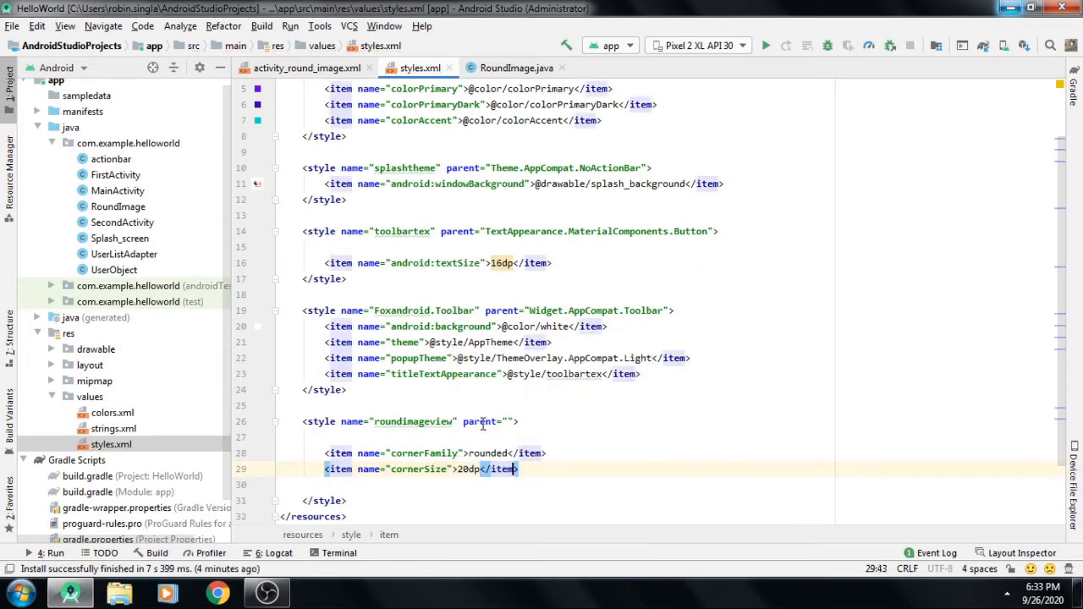
text(c)
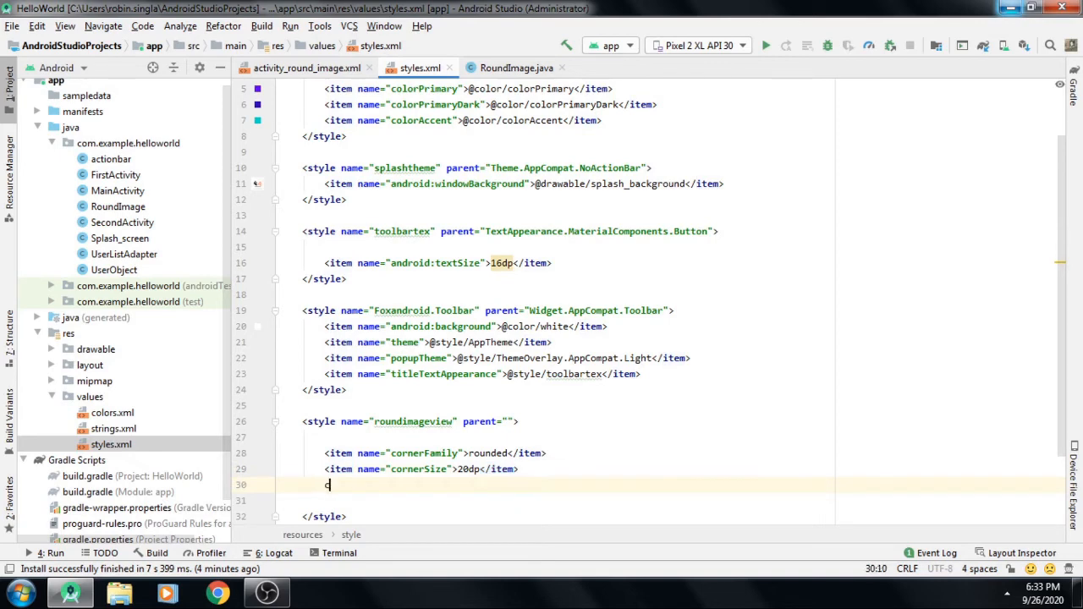
text(<i)
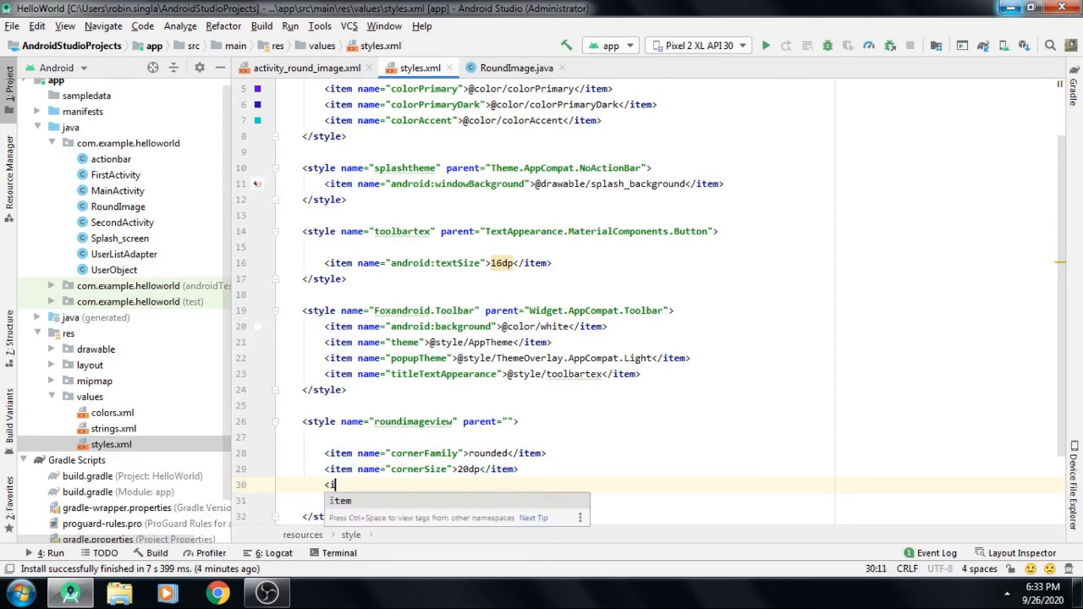
text(color")
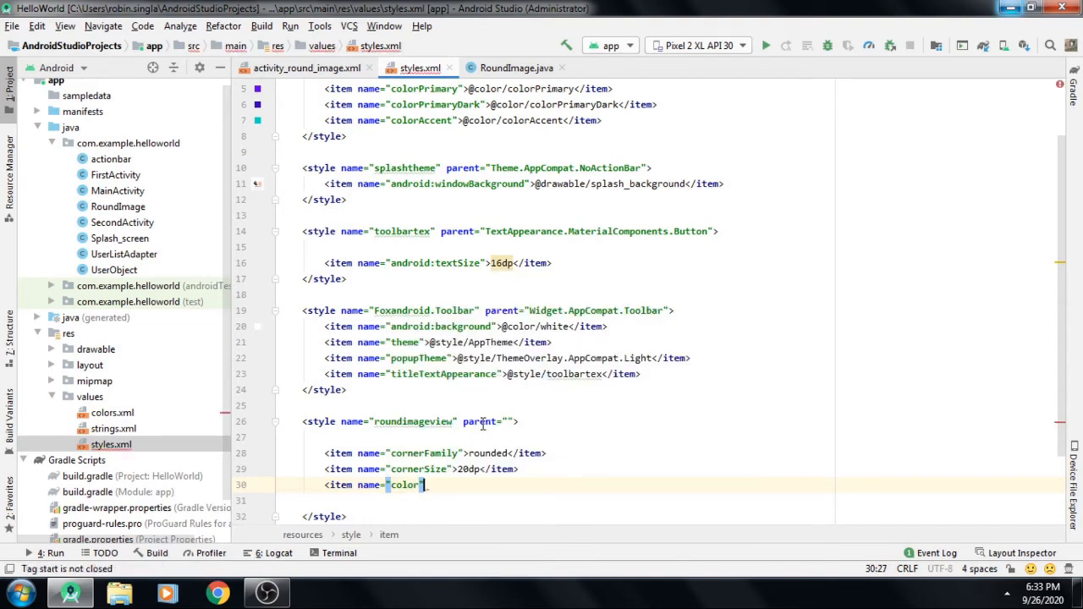
text(@</item>)
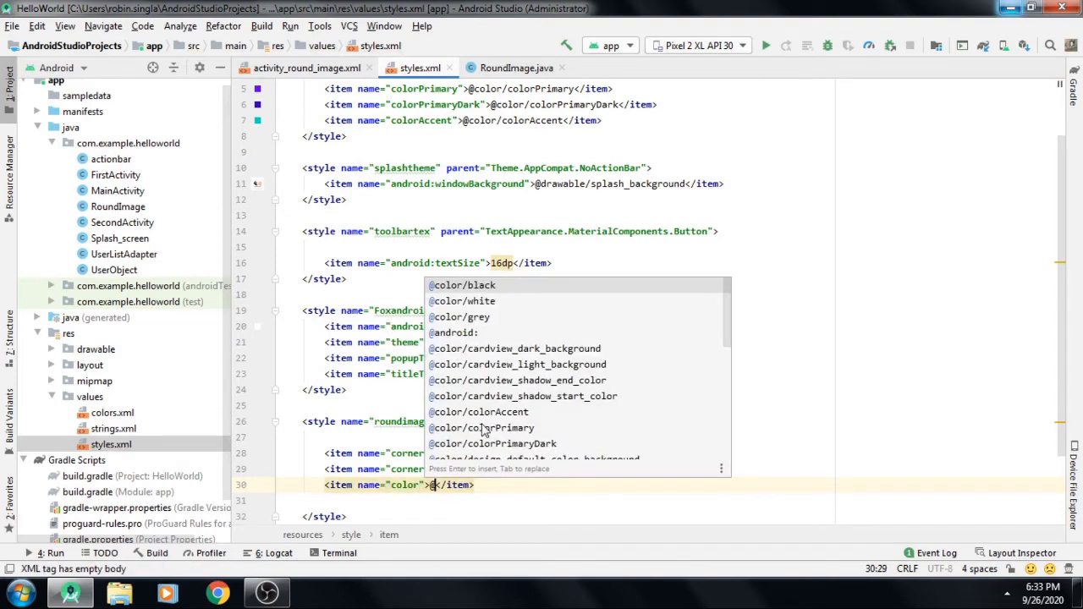
click(462, 301)
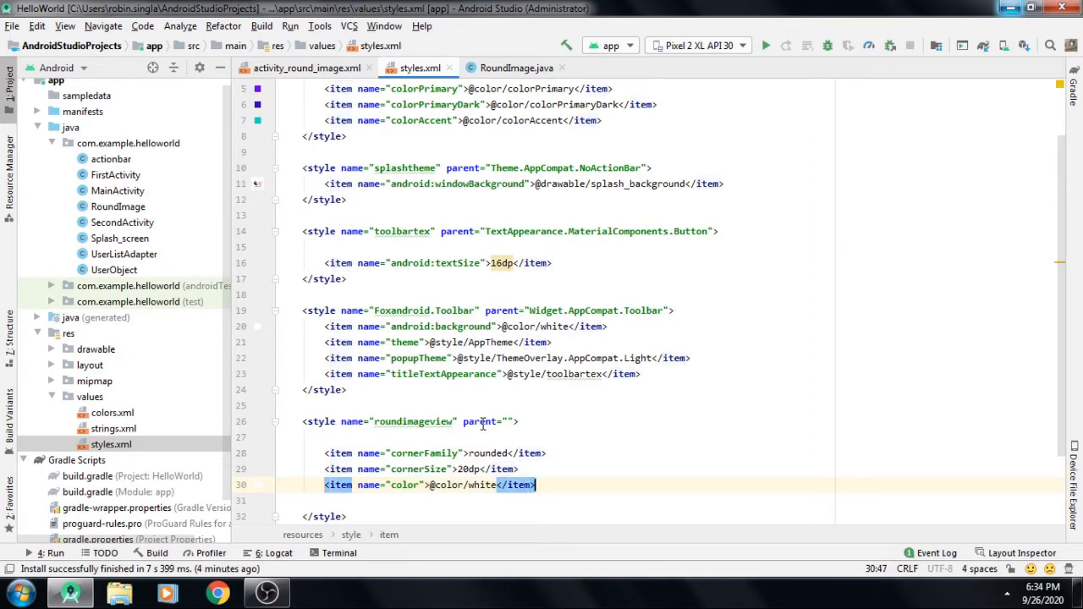
mouse_move(440, 454)
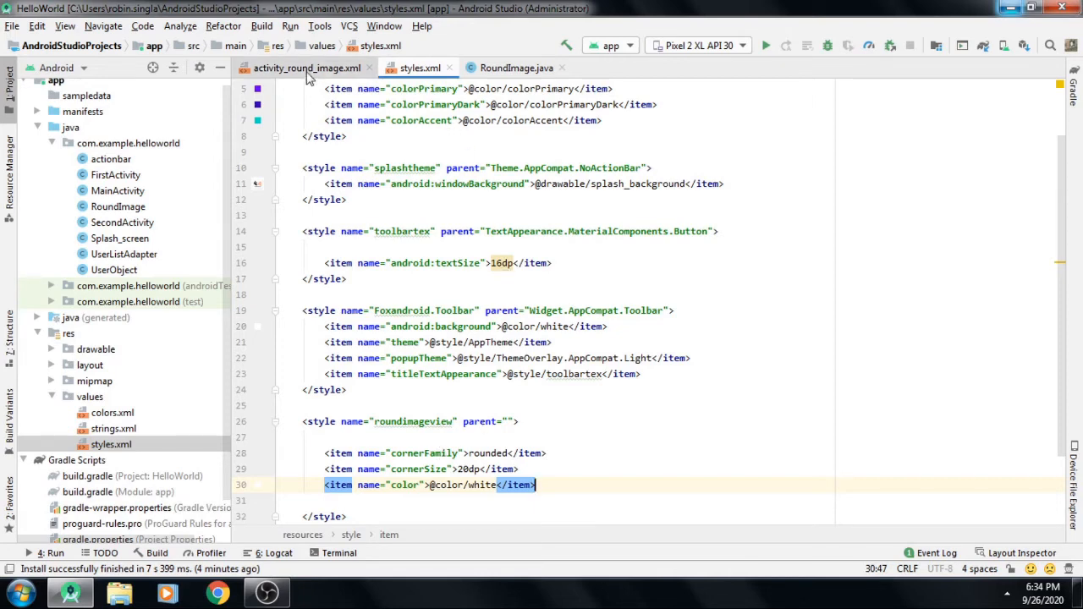
In activity_round_image.xml give the ShapeableImageView wrap_content height and adjustViewBounds enabled.
click(307, 67)
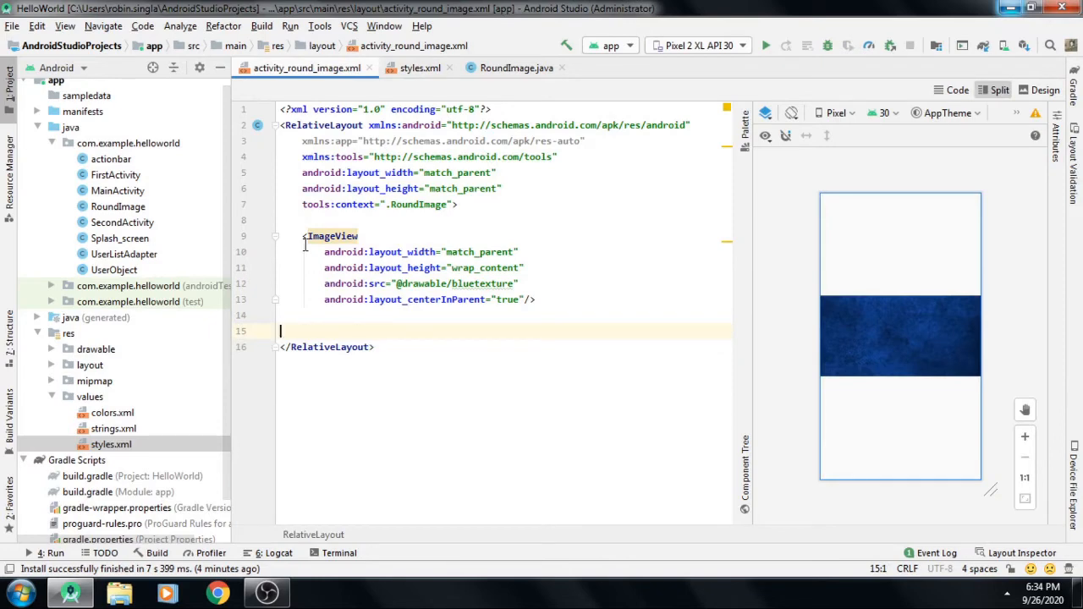
click(330, 236)
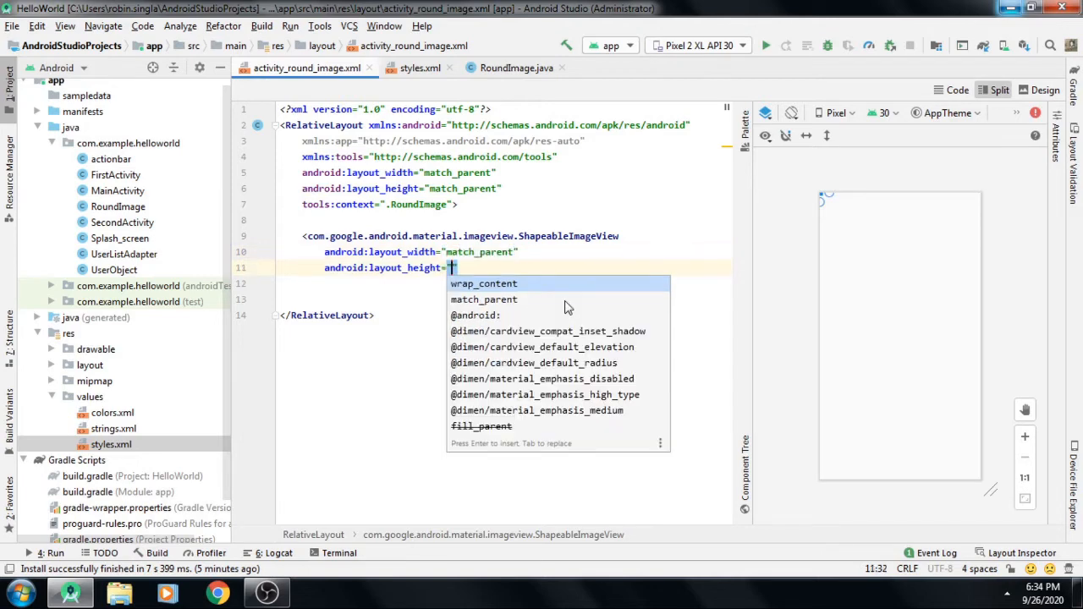
text(w)
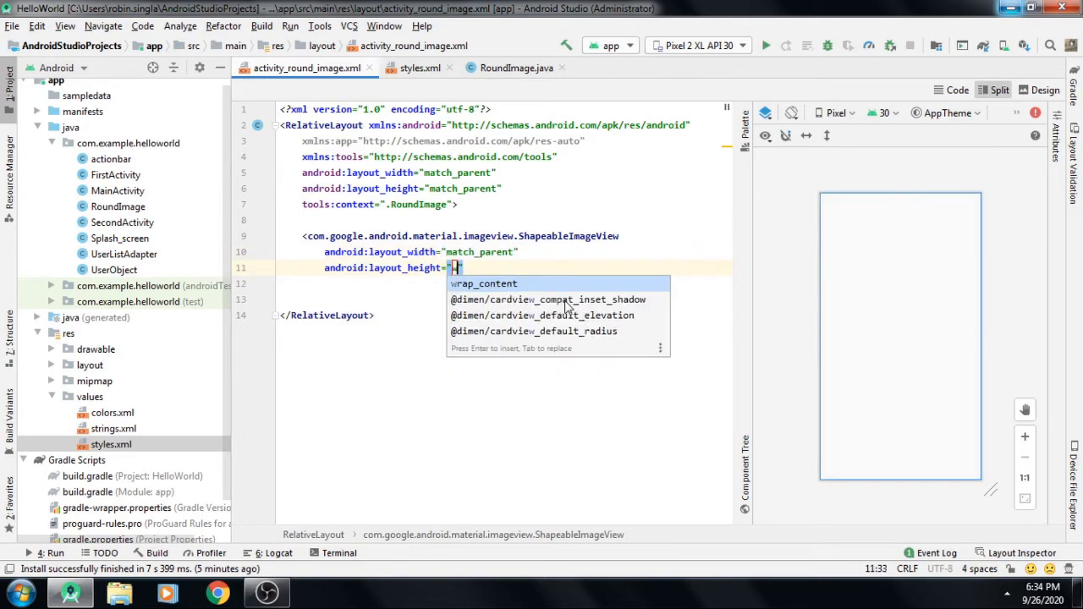
click(484, 284)
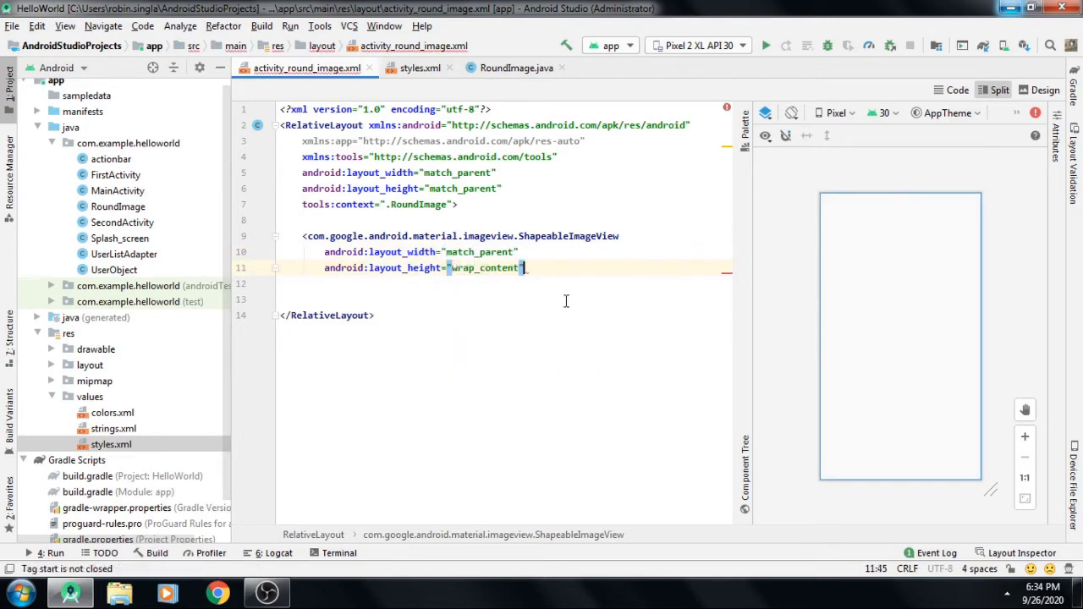
text(ad)
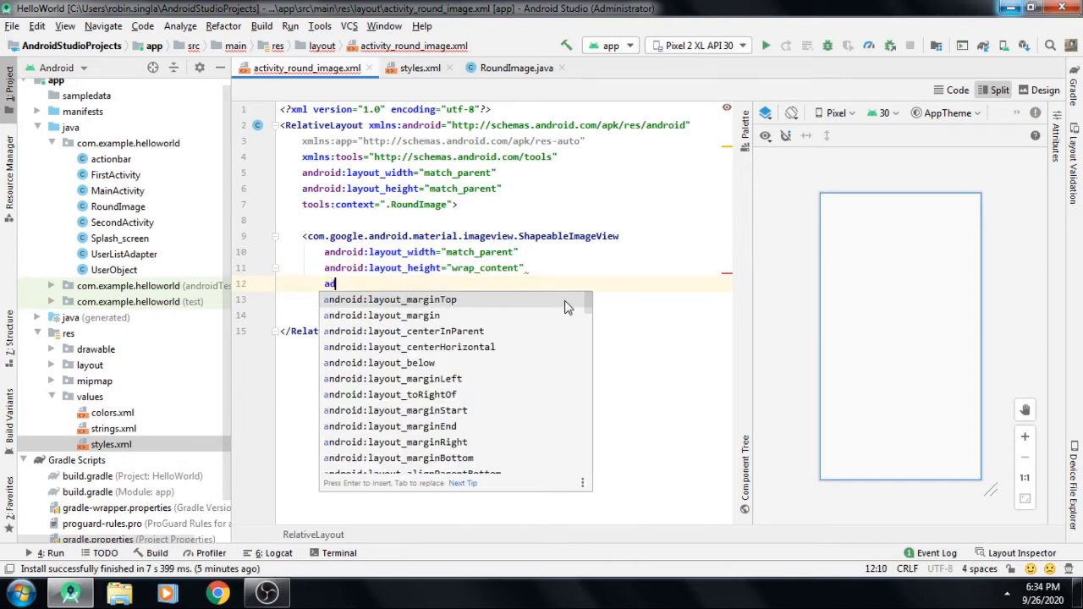
text(djustViewBounds="true)
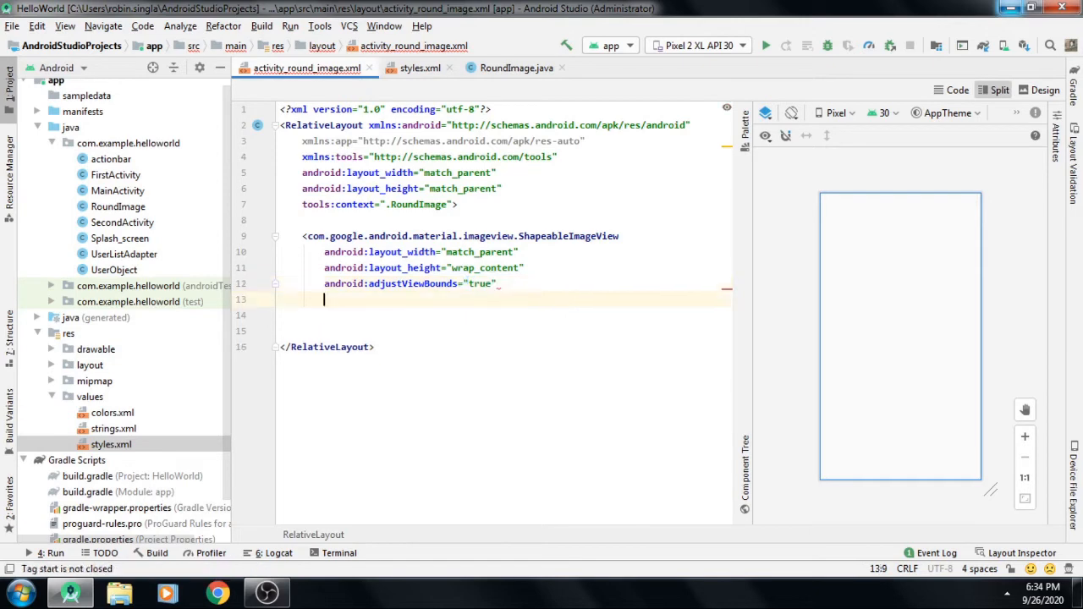
Set scaleType fitCenter, layout_margin 5dp and layout_centerInParent true on the view.
text(s)
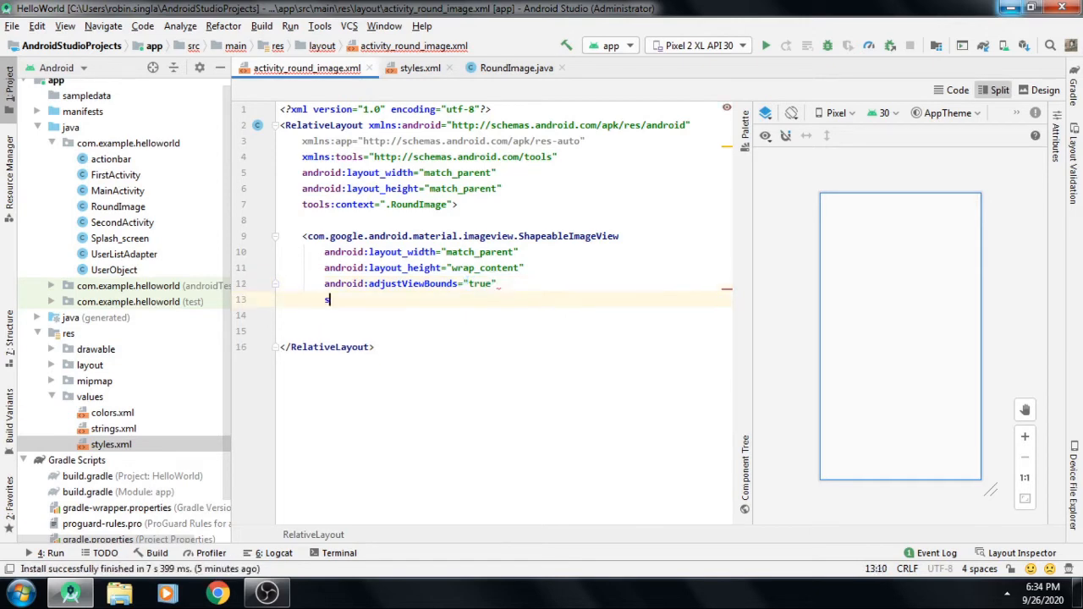
text(android:scaleType="fitCenter)
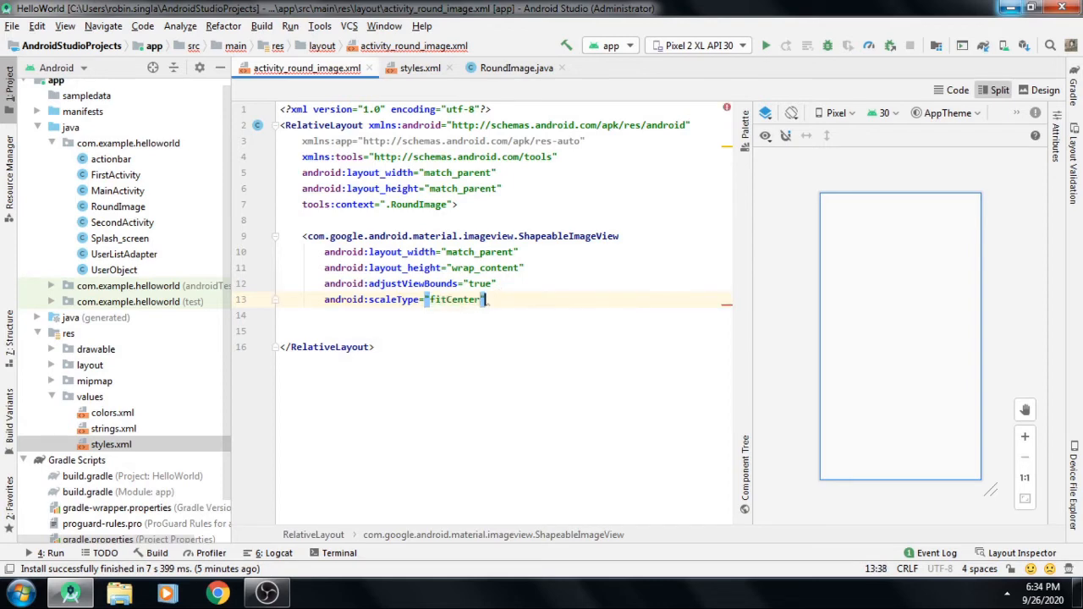
text(layout_margin="")
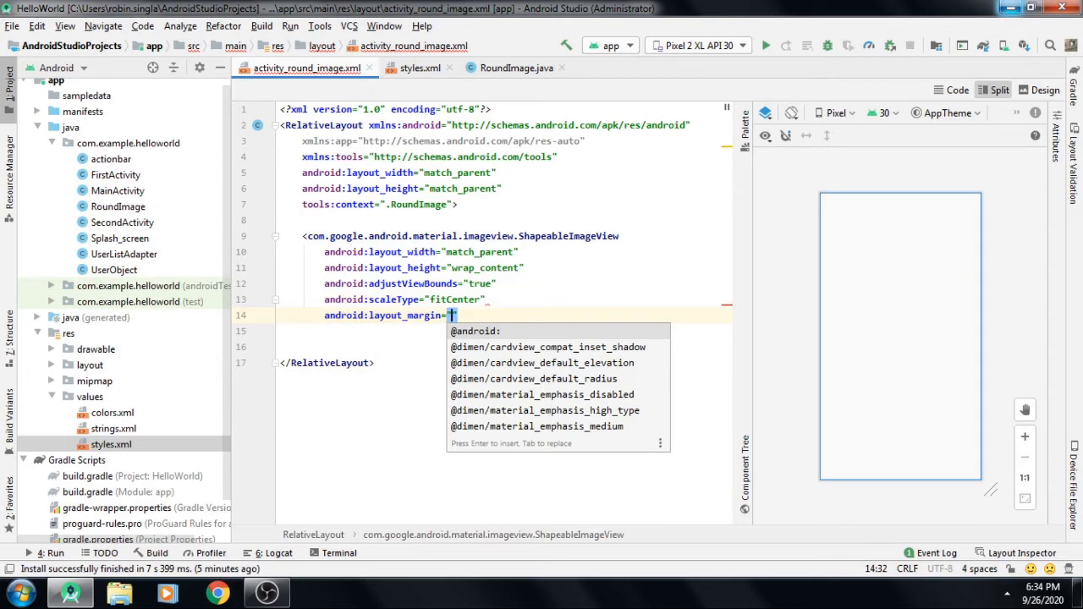
text(5dp)
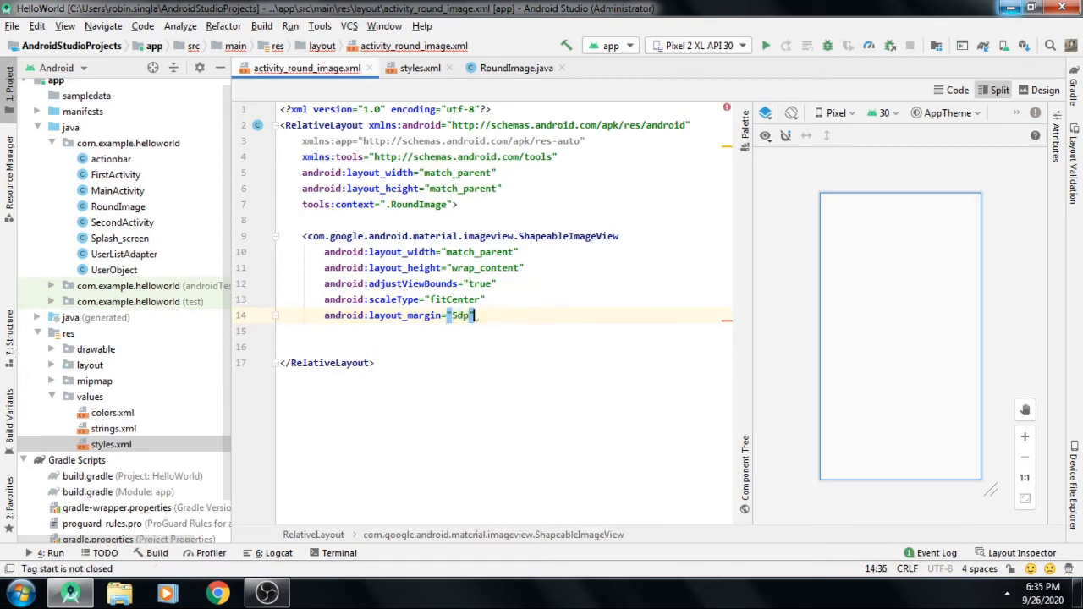
text(centerInParent="true")
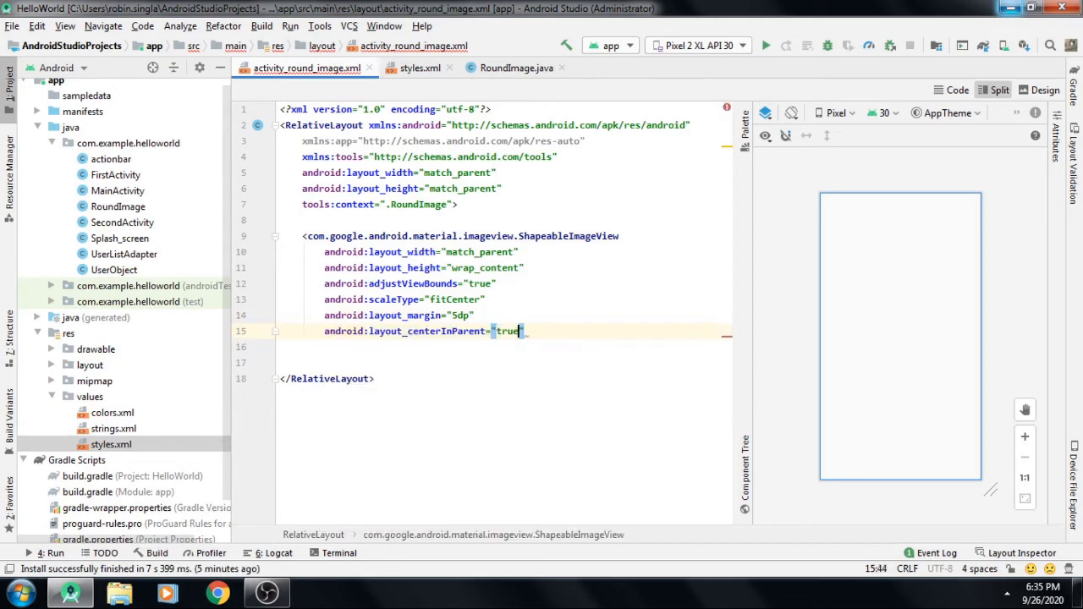
text(src="")
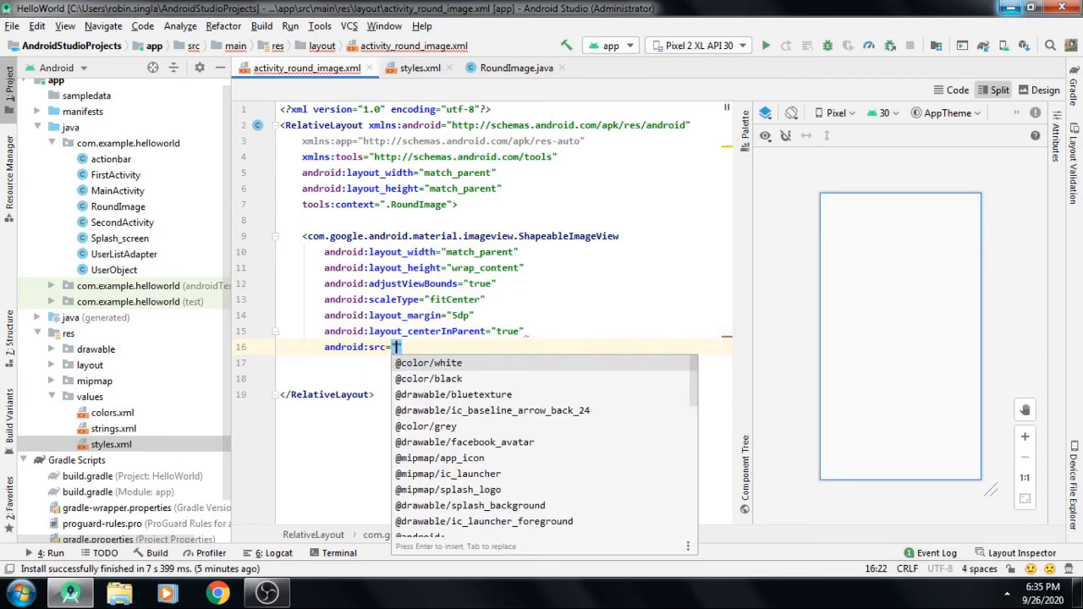
Give the view the id bluetextureimage showing the bluetexture drawable.
click(453, 394)
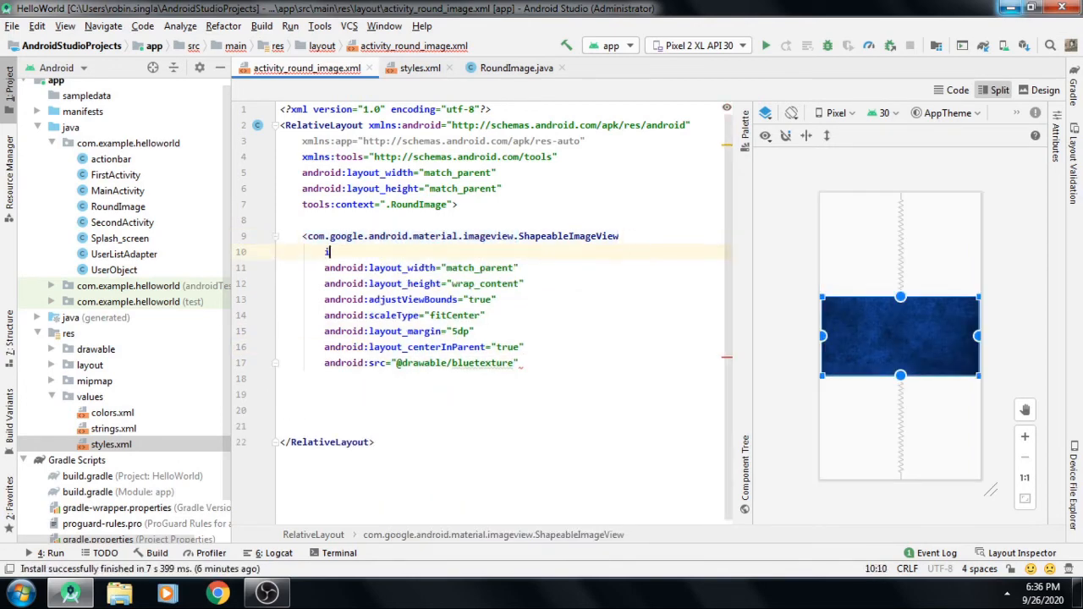
text(android:id="@+id/)
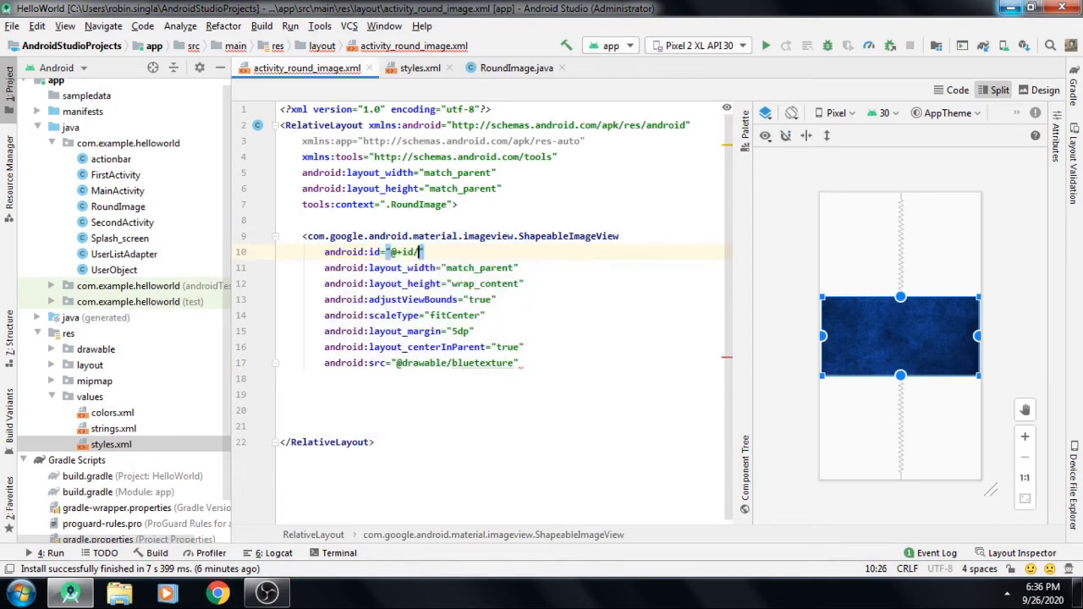
text(bluetextureimage)
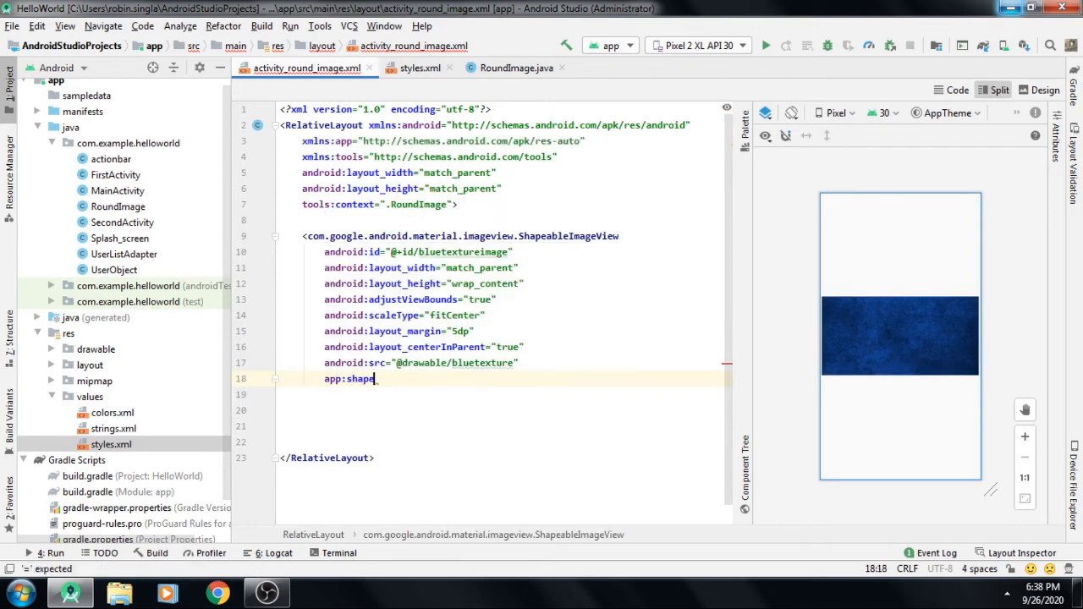
text(App)
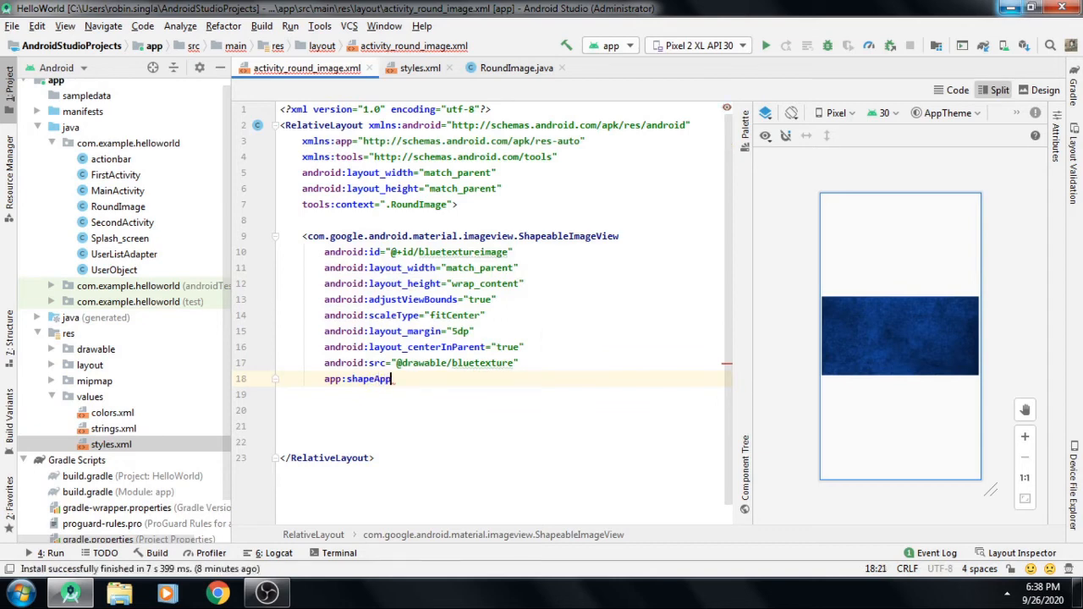
text(er)
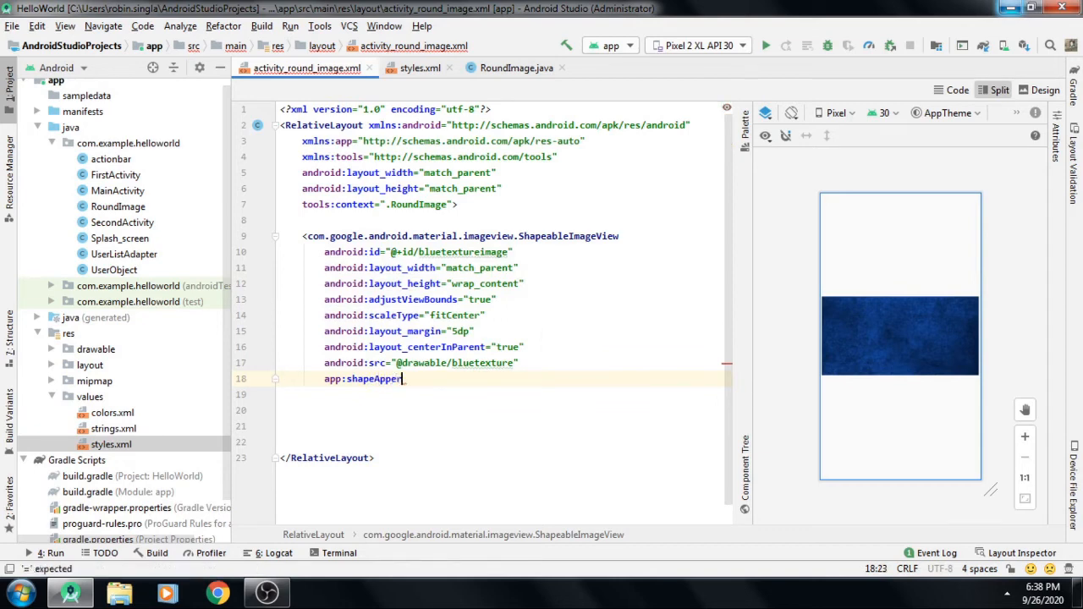
text(ance)
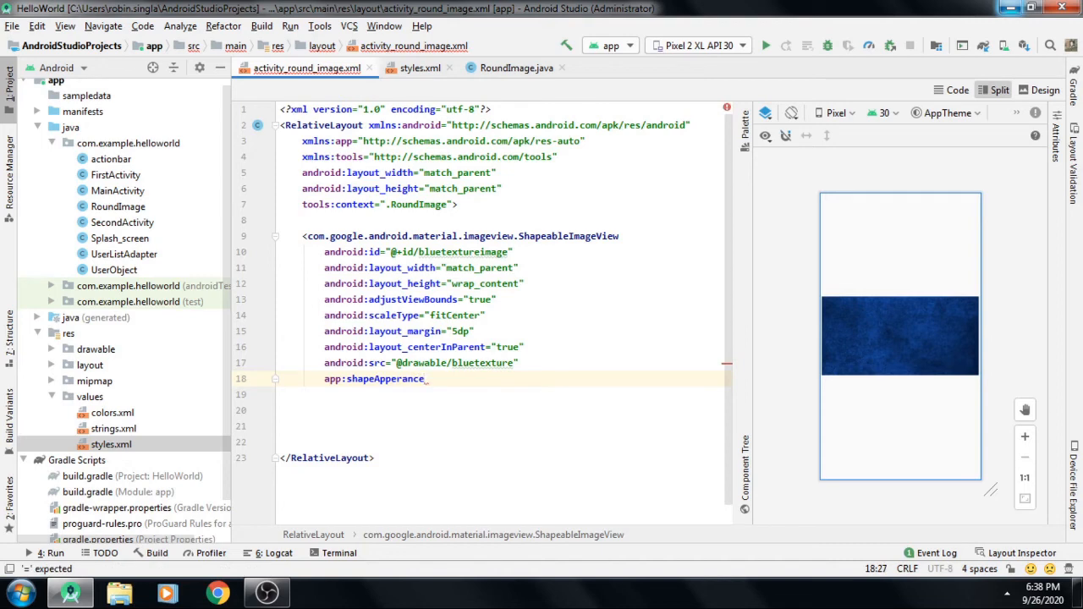
text(Overl)
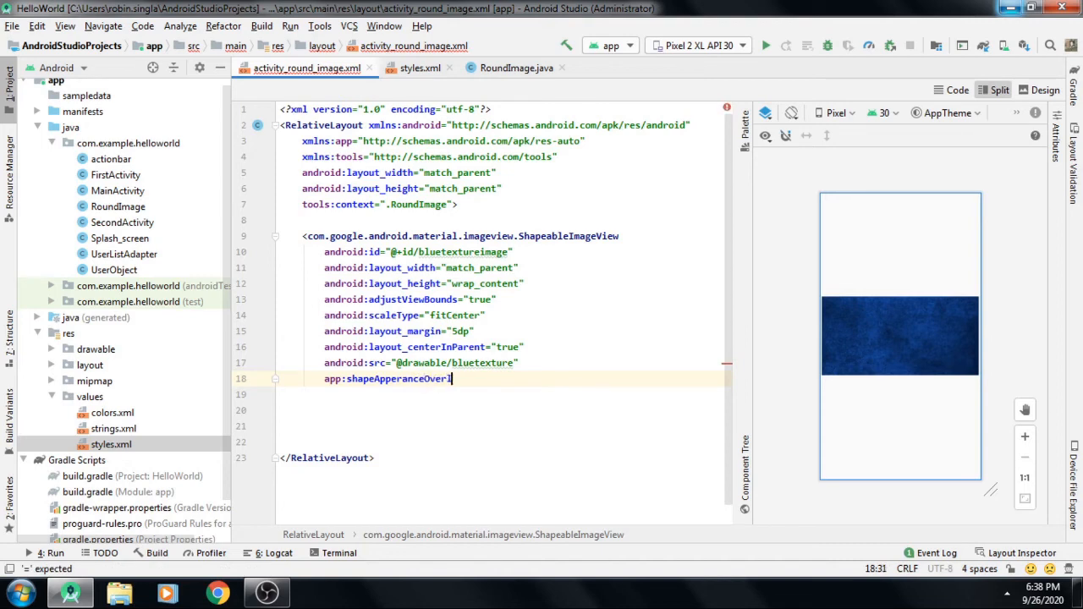
text(ay)
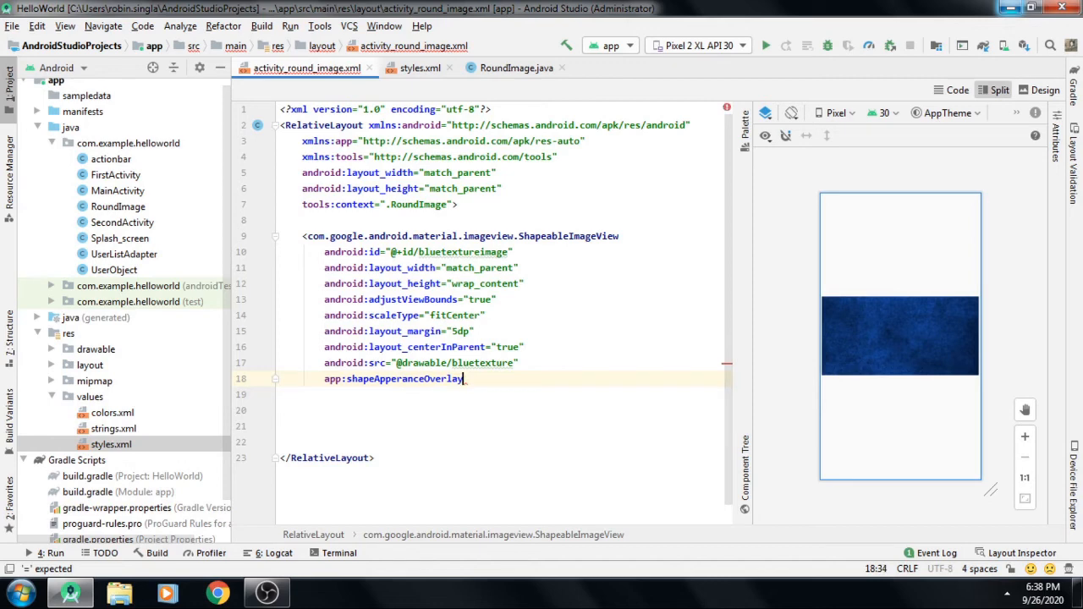
text(="")
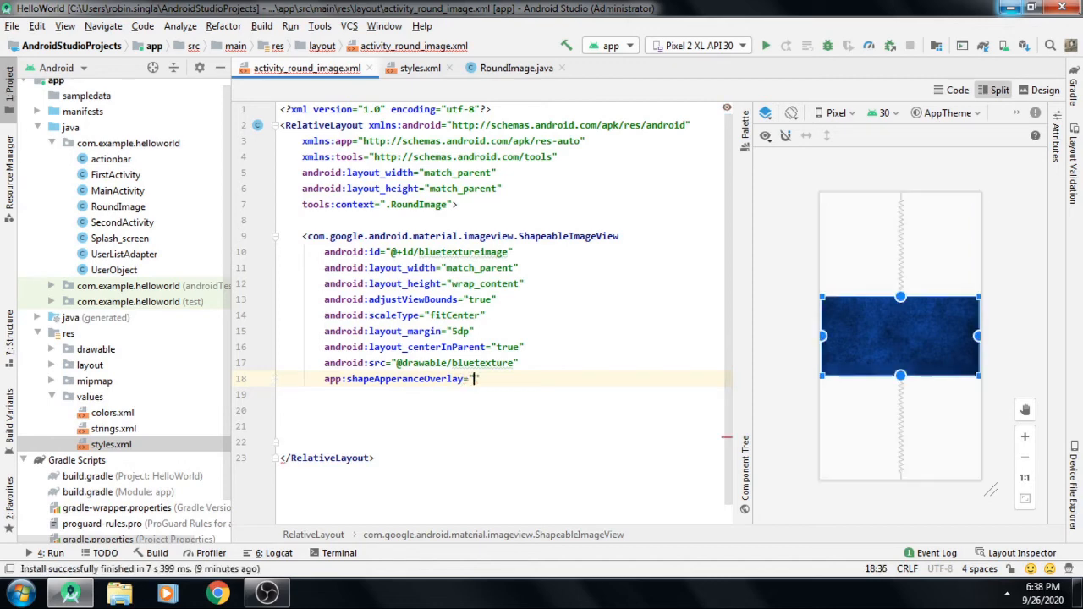
text(@style)
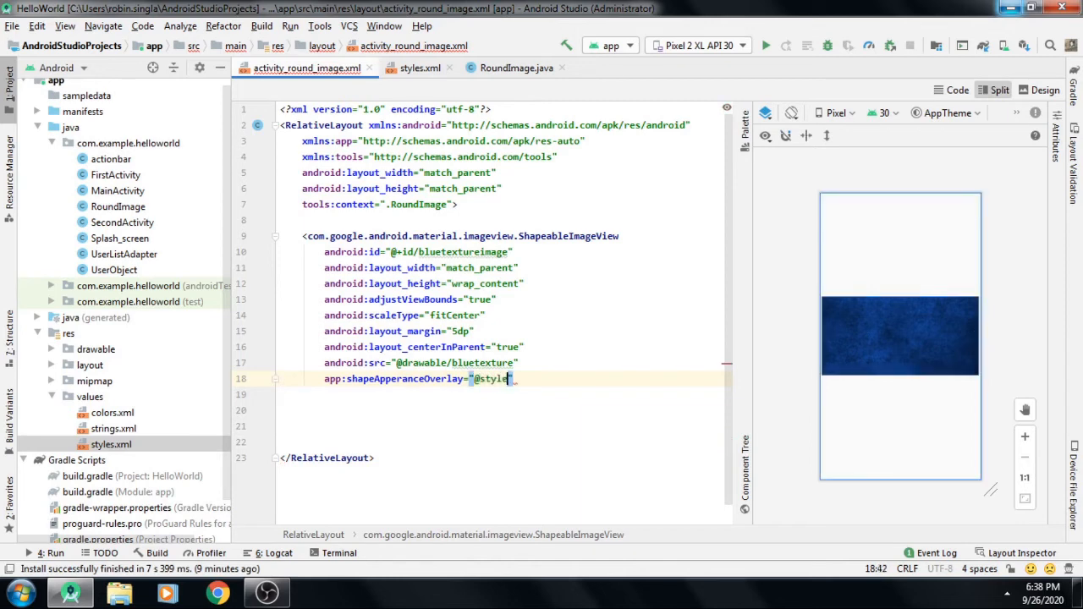
text(/)
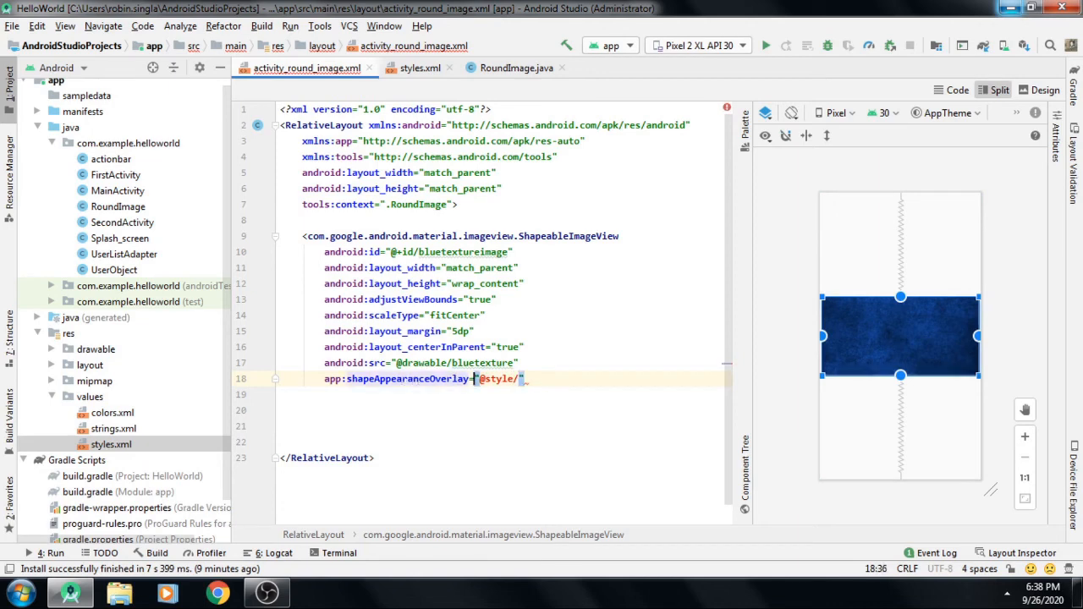
text(/roundimageview)
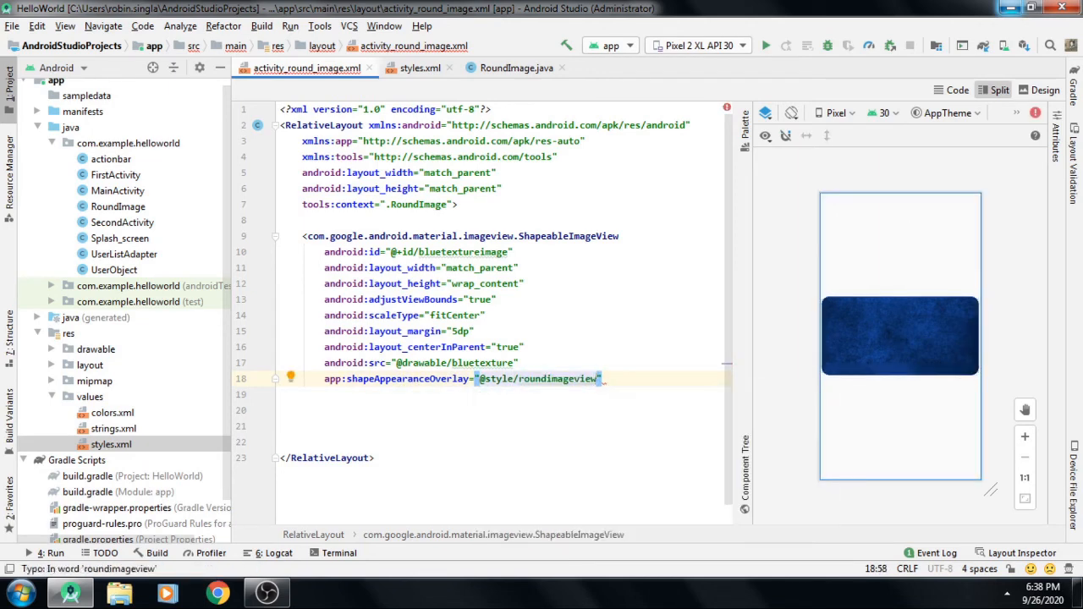
text(/>)
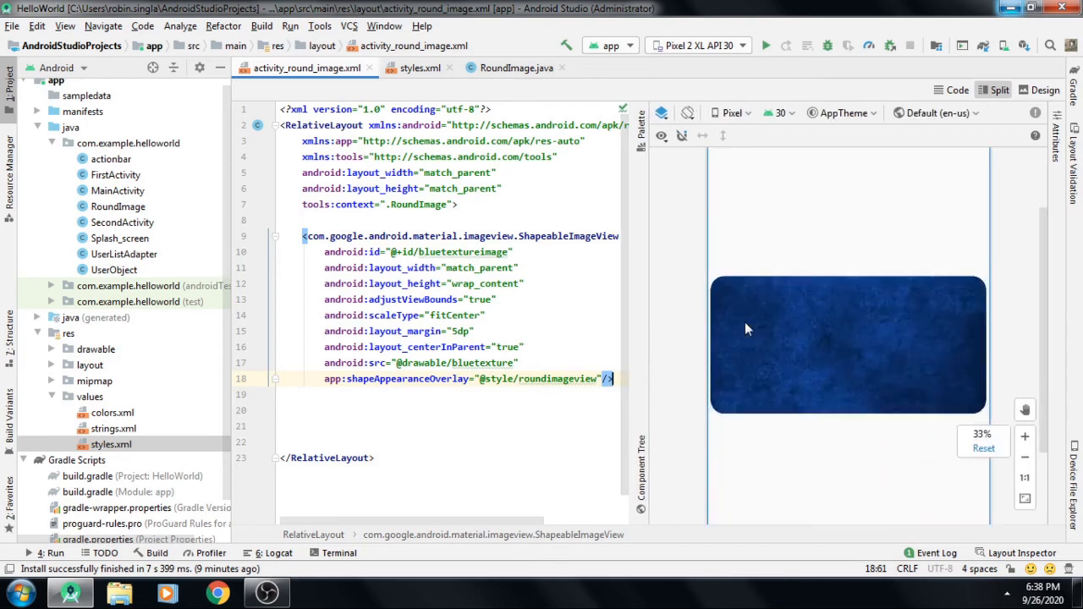
Select the connected Xiaomi Redmi Note 5 Pro as the run target instead of the Pixel 2 XL emulator.
click(1025, 437)
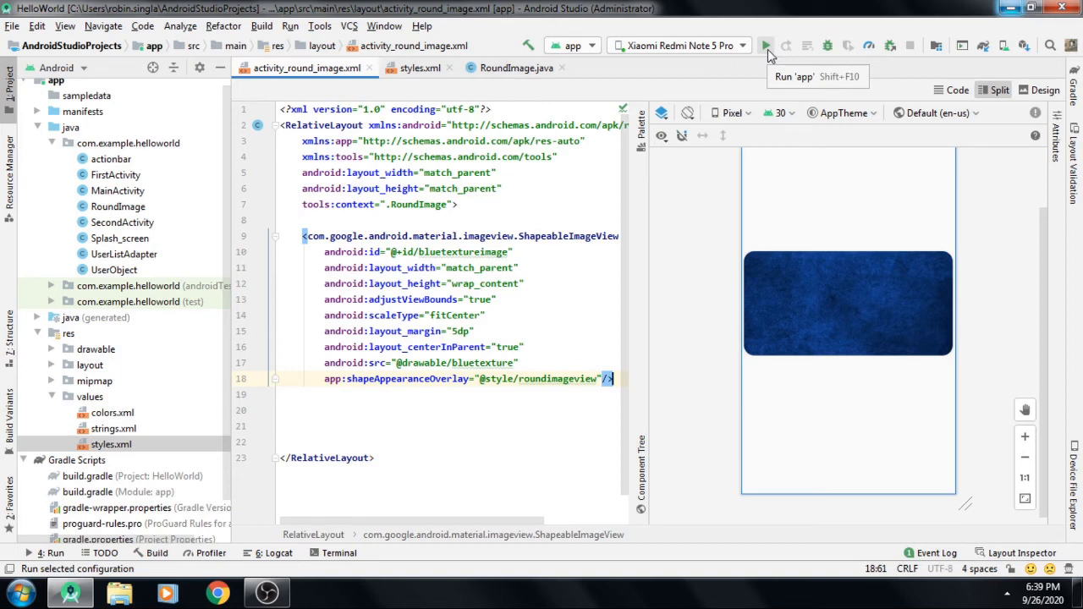
Run 'app' to install and launch it on the Xiaomi phone showing the rounded blue texture image.
click(766, 45)
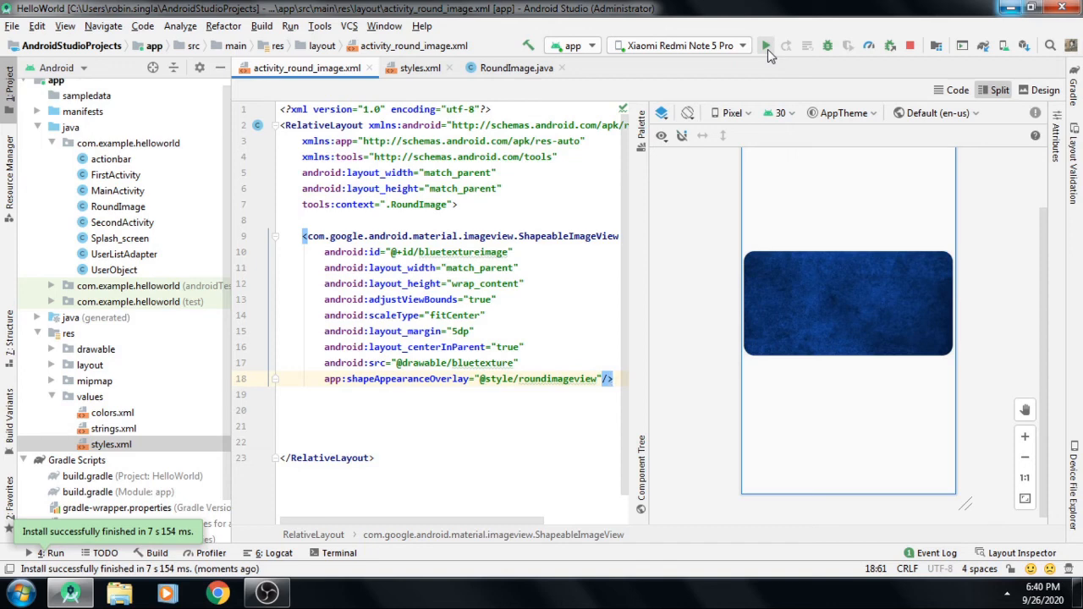
click(765, 46)
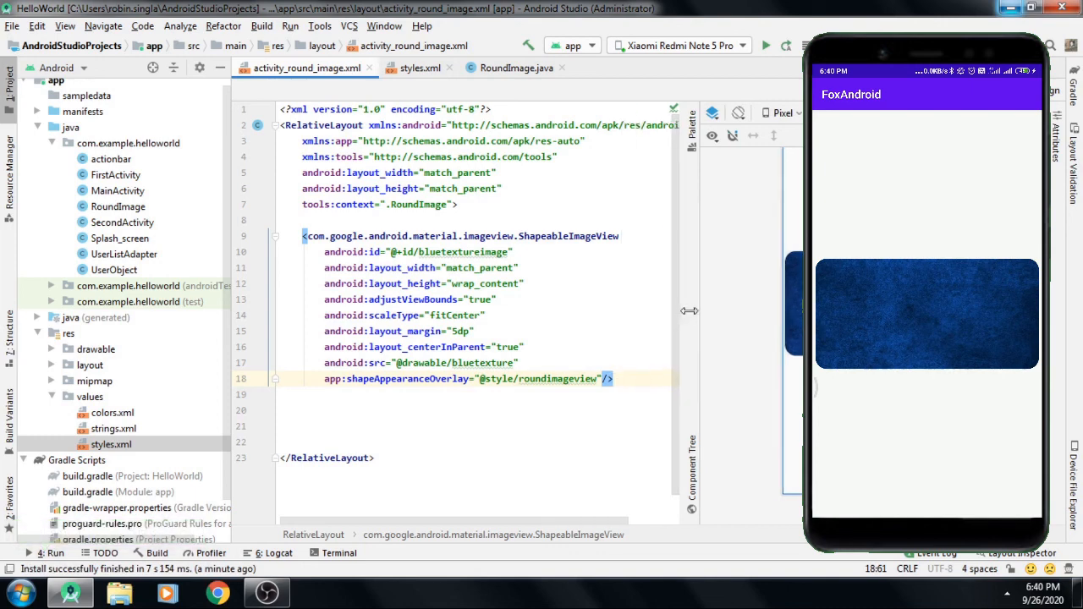
drag(691, 312, 715, 312)
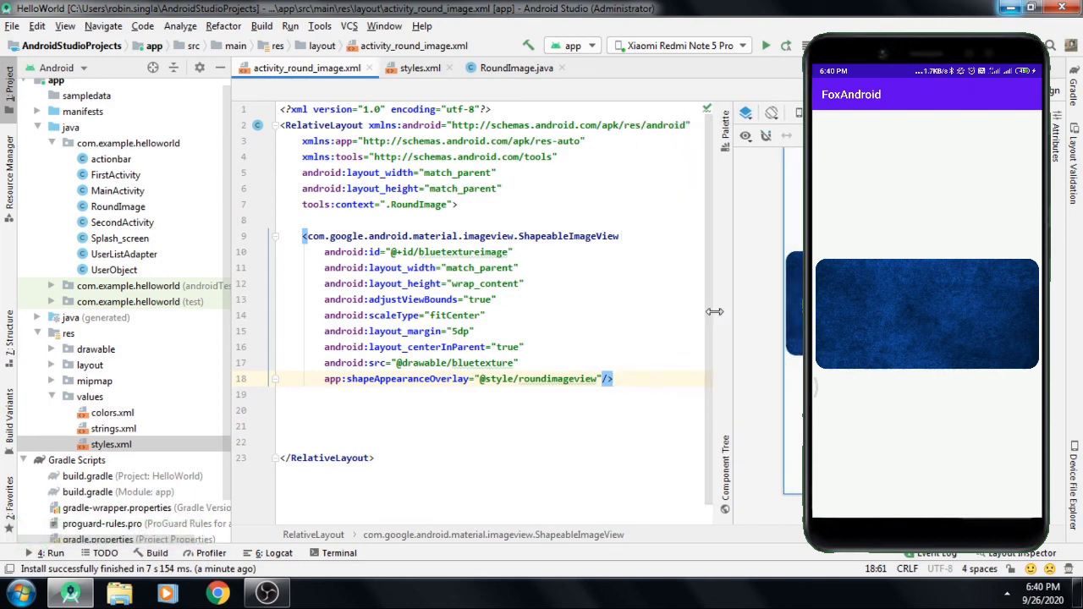